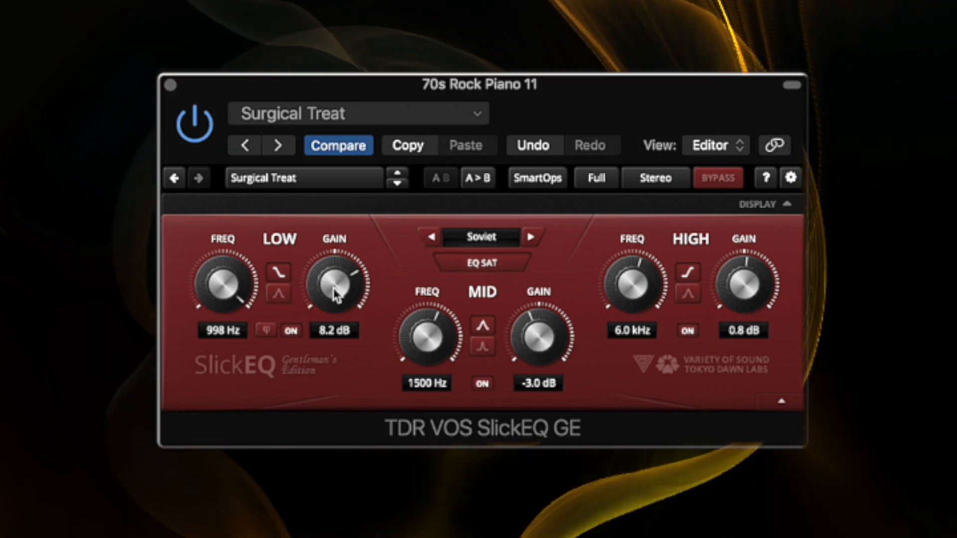
# - Adjust the low band gain, fine-tune the mid band frequency, and boost the high band
pyautogui.moveTo(334, 284); pyautogui.dragTo(334, 304)
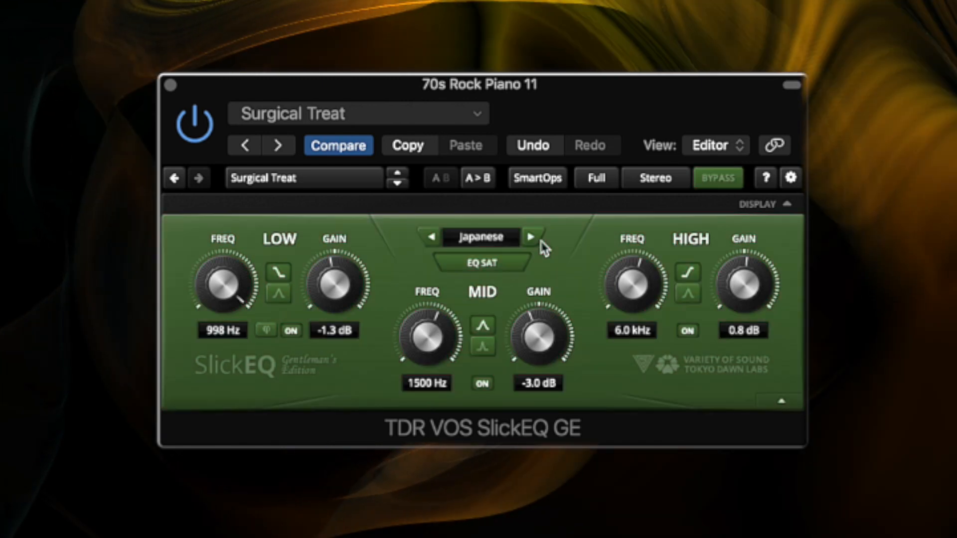
pyautogui.moveTo(334, 281); pyautogui.dragTo(334, 256)
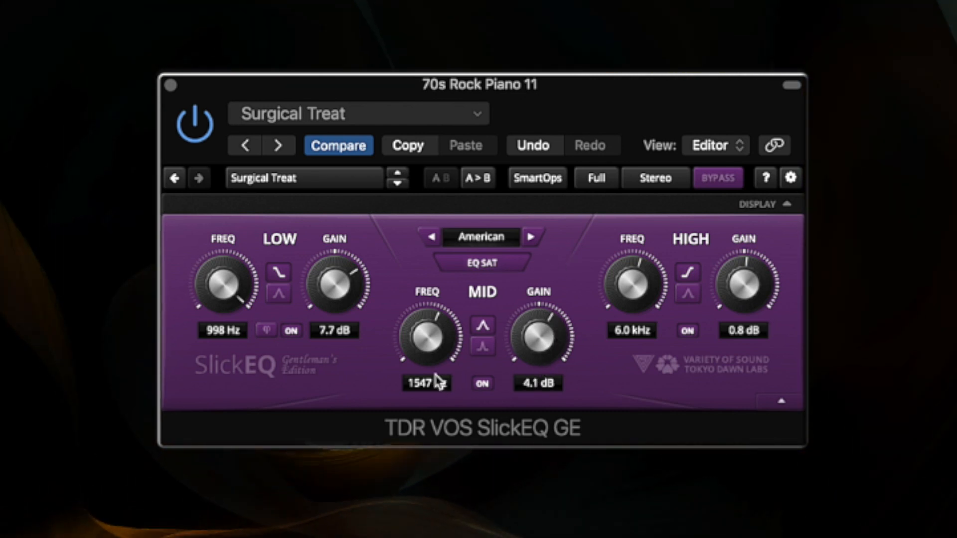
pyautogui.moveTo(426, 339); pyautogui.dragTo(433, 305)
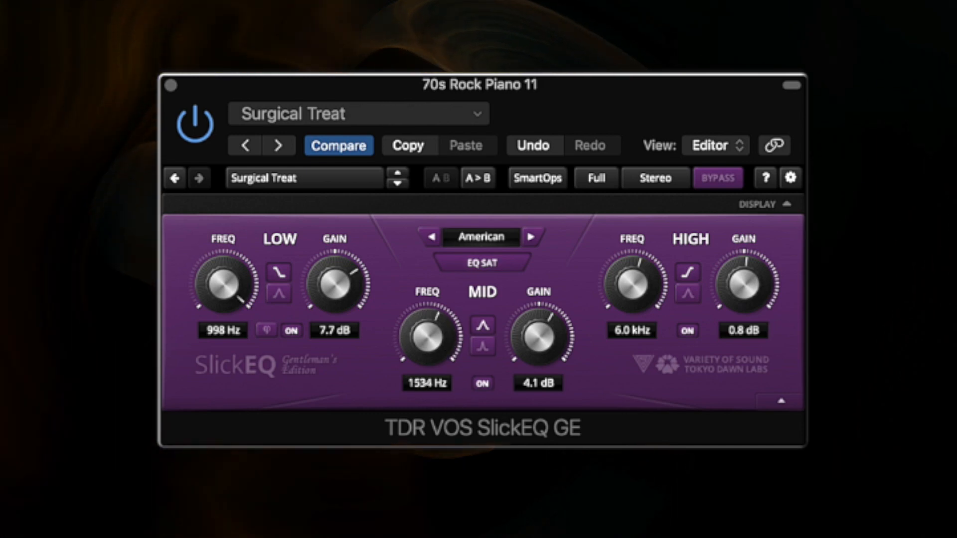
pyautogui.moveTo(743, 283); pyautogui.dragTo(750, 259)
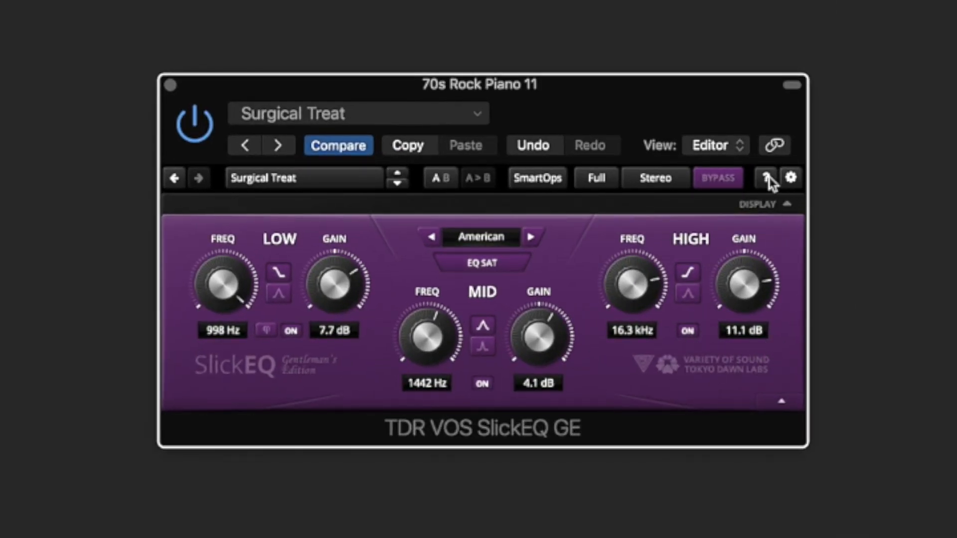
# - Check the plugin settings, then load the Freshmaker preset with its British EQ model
pyautogui.click(789, 177)
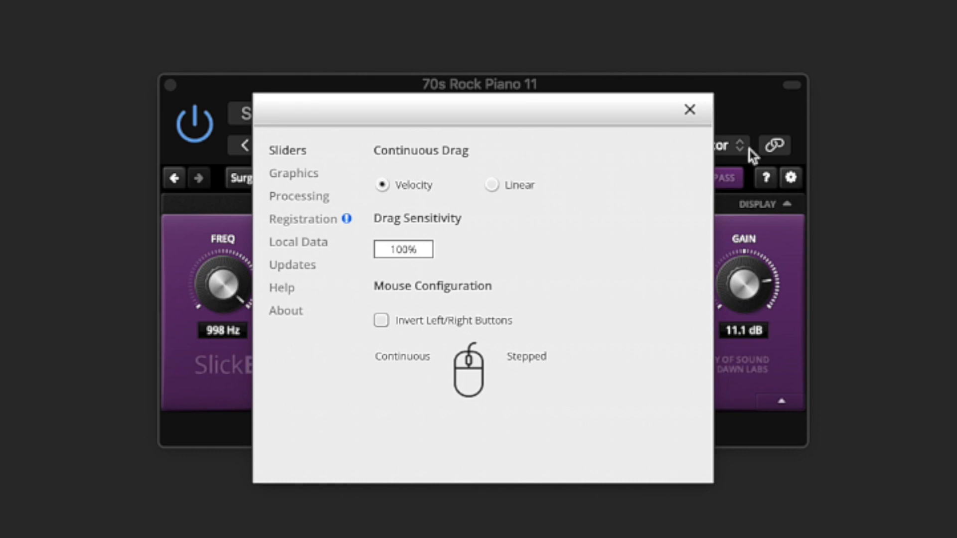
pyautogui.click(688, 109)
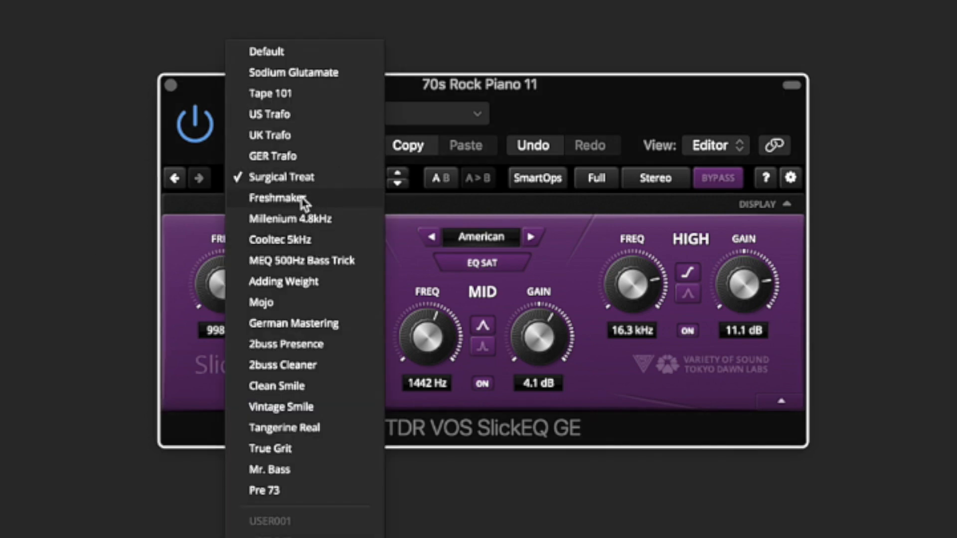
pyautogui.click(279, 197)
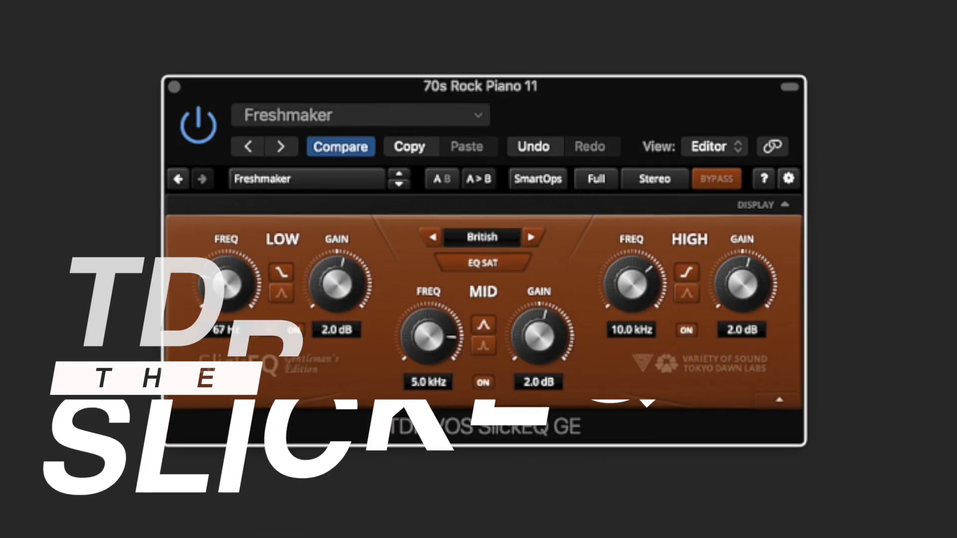